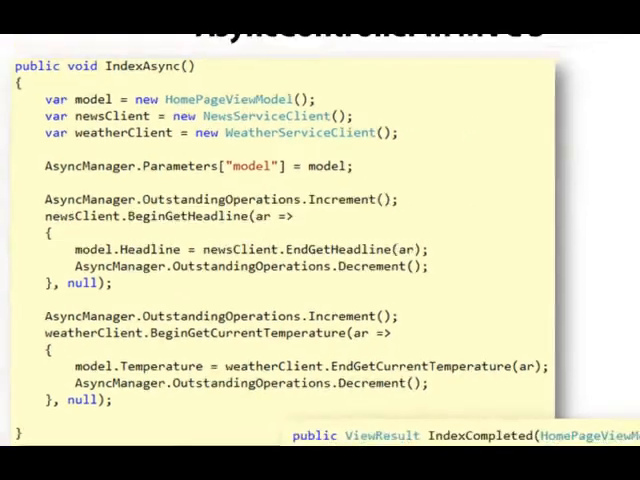
- Advance the slide animation to reveal the IndexCompleted method below IndexAsync
{"action": "key", "text": "Right"}
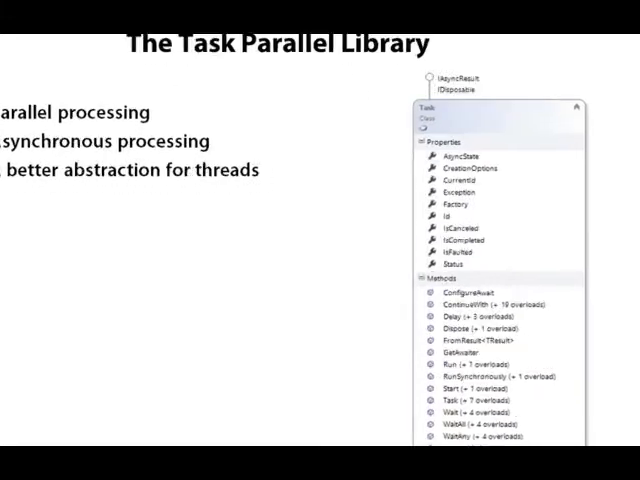
{"action": "scroll", "scroll_direction": "down", "scroll_amount": 3}
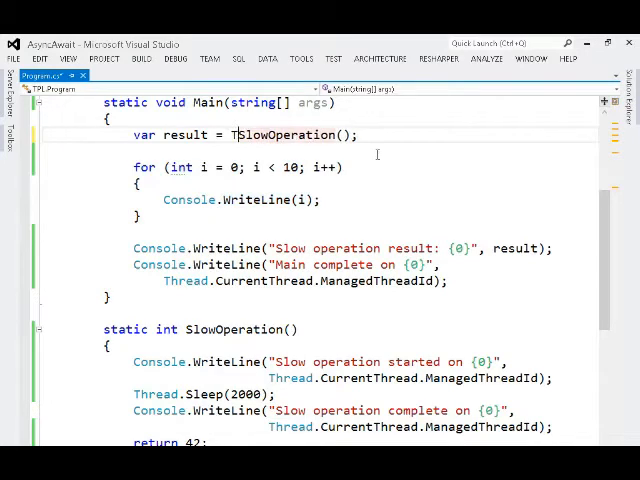
- Wrap SlowOperation in Task.Factory.StartNew<int> and rename the result variable to task
{"action": "type", "text": "ask"}
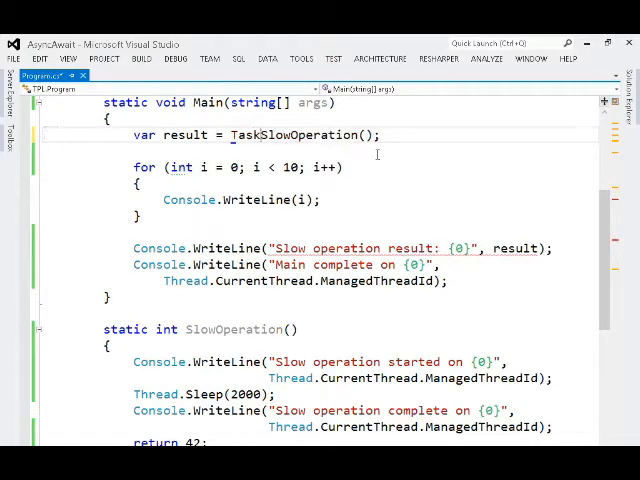
{"action": "type", "text": ".Factory.StartNew<>("}
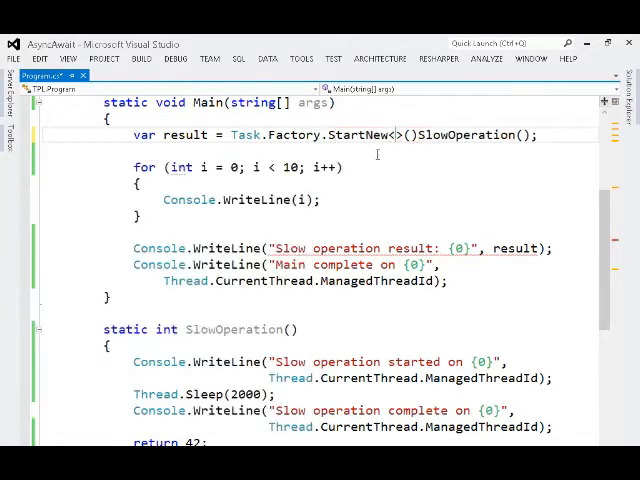
{"action": "type", "text": "int"}
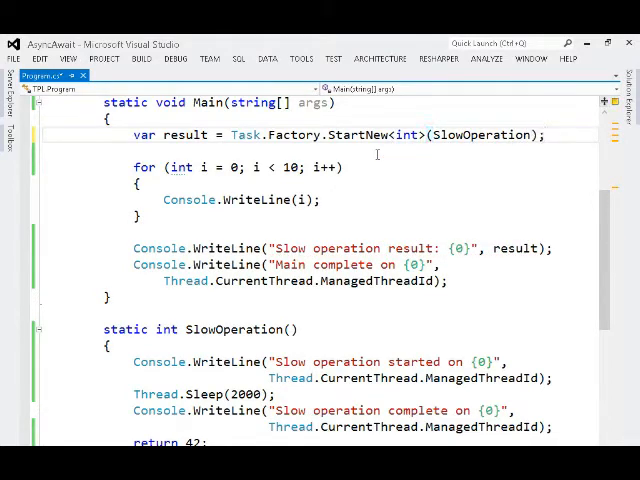
{"action": "left_click", "coordinate": [545, 135]}
{"action": "type", "text": "task"}
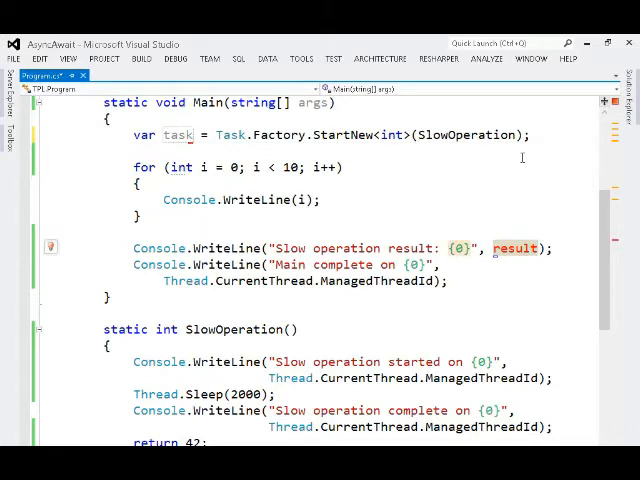
- Print task.Result in Console.WriteLine and start a new task. line above it
{"action": "type", "text": "t"}
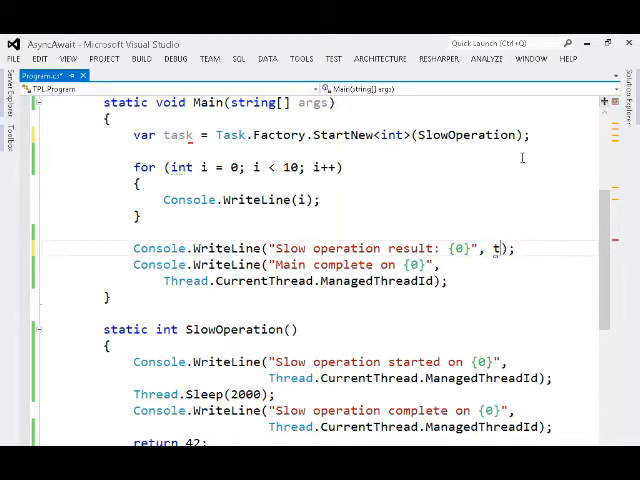
{"action": "type", "text": "ask.Result"}
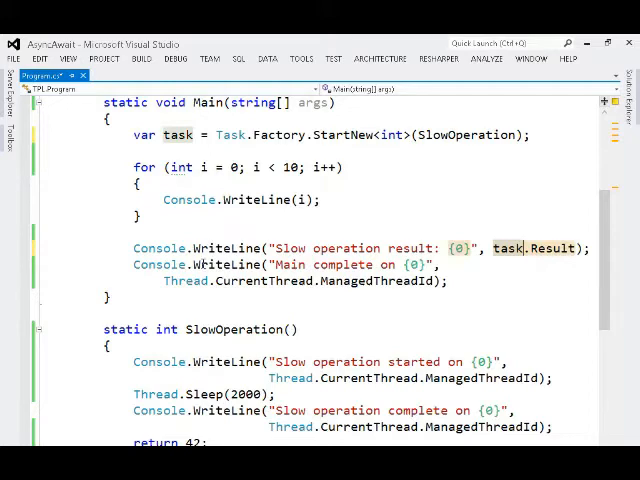
{"action": "left_click", "coordinate": [133, 231]}
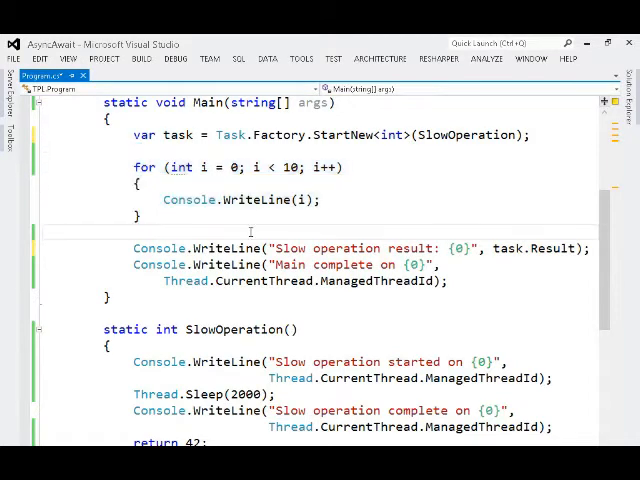
{"action": "type", "text": "task.IS"}
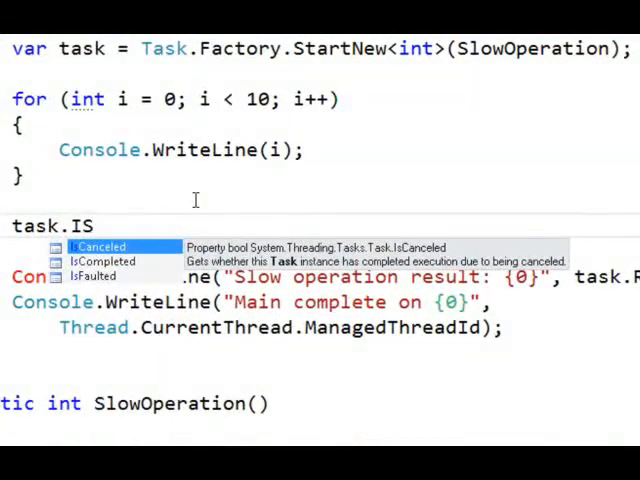
- Continue the new line toward task.IsCompleted in Main
{"action": "type", "text": "C"}
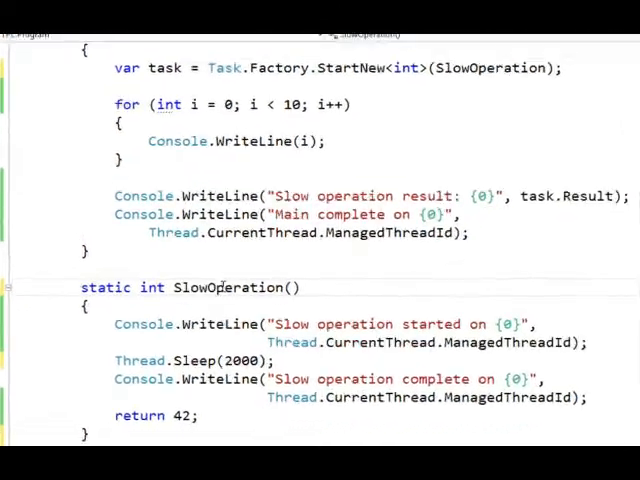
- Mark the method async and rename it SlowOperationAsync
{"action": "type", "text": "asyn"}
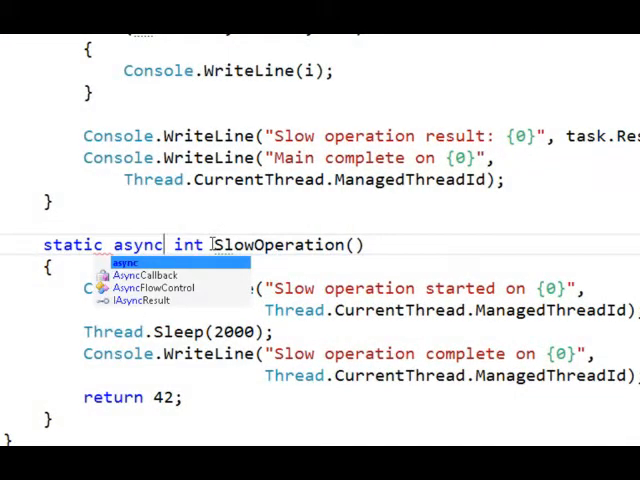
{"action": "key", "text": "Escape"}
{"action": "type", "text": "Task<"}
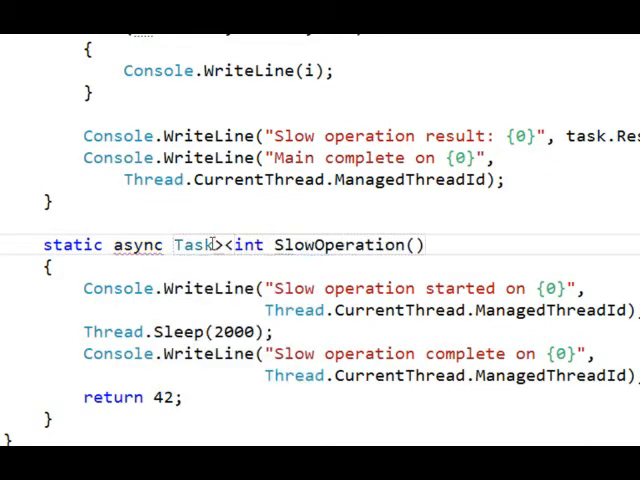
{"action": "mouse_move", "coordinate": [210, 245]}
{"action": "type", "text": ">"}
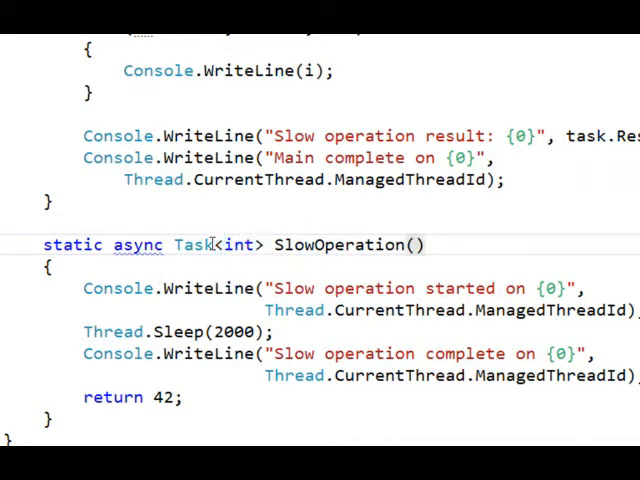
{"action": "type", "text": "A"}
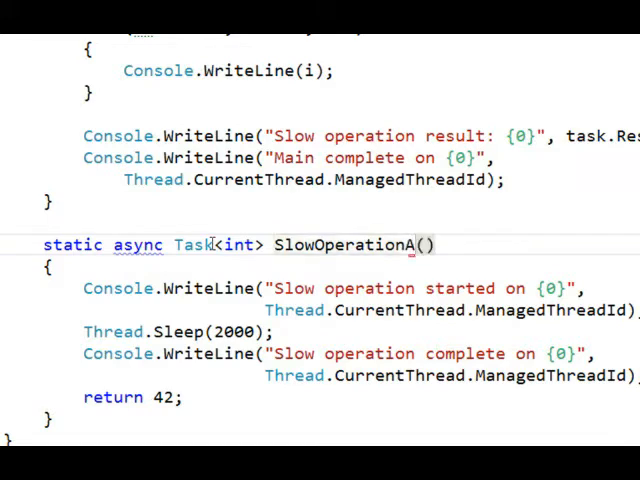
{"action": "type", "text": "sync"}
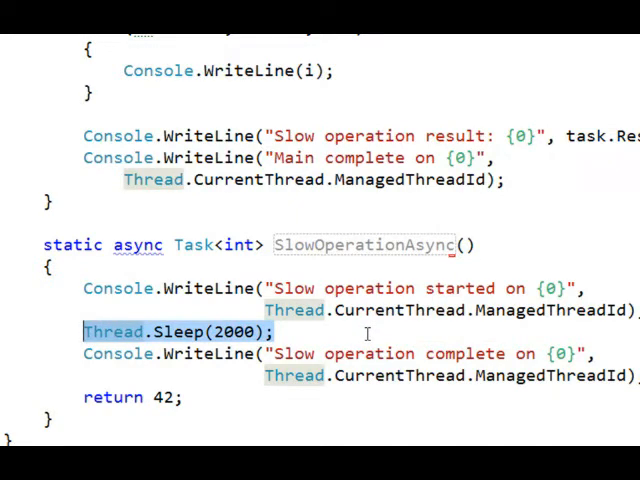
- Add await Task.Delay(2000) and delete the stray // comment after it
{"action": "type", "text": "await Task.Delay("}
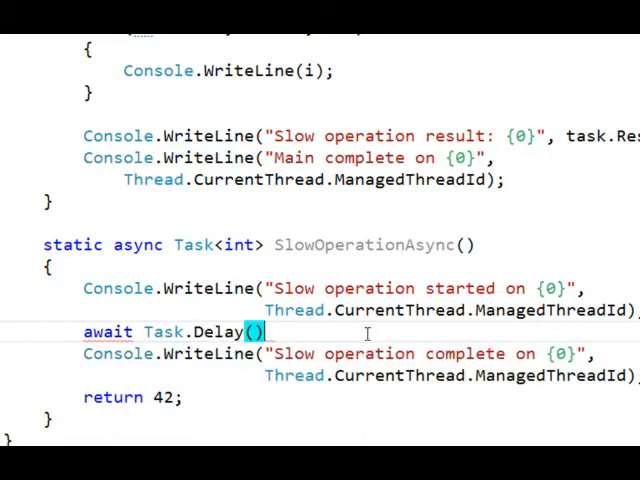
{"action": "type", "text": "2000"}
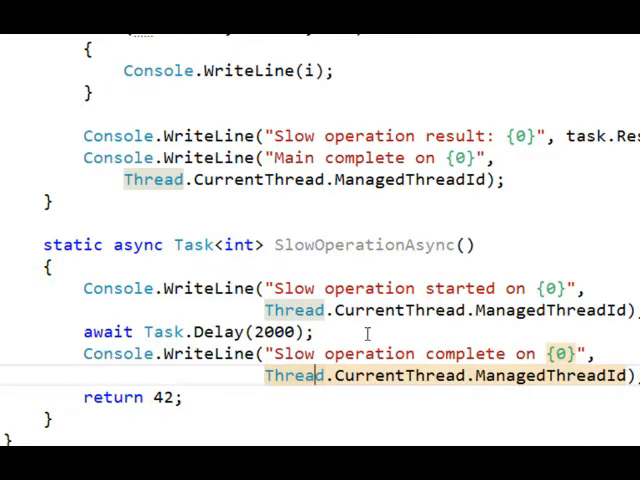
{"action": "mouse_move", "coordinate": [313, 331]}
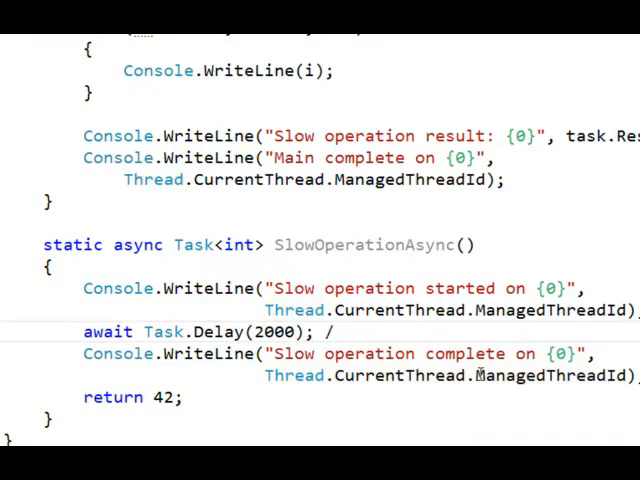
{"action": "type", "text": "/"}
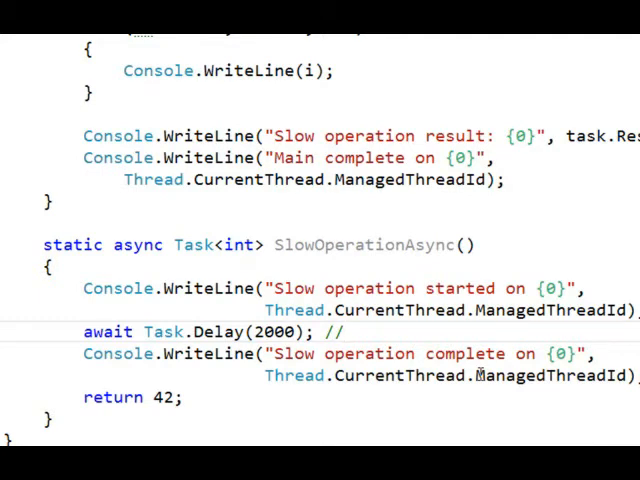
{"action": "mouse_move", "coordinate": [376, 267]}
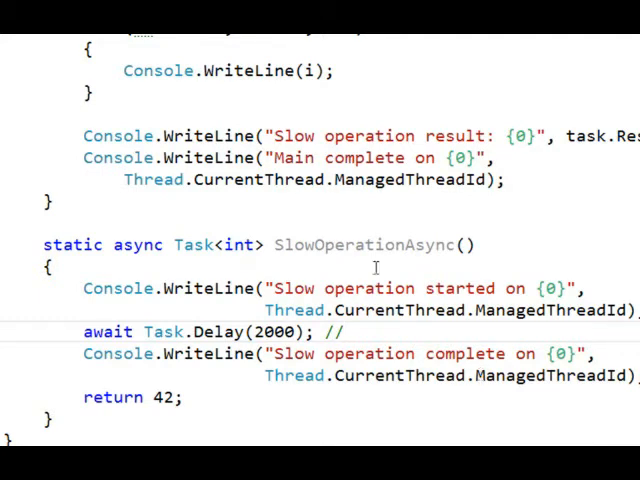
{"action": "double_click", "coordinate": [366, 245]}
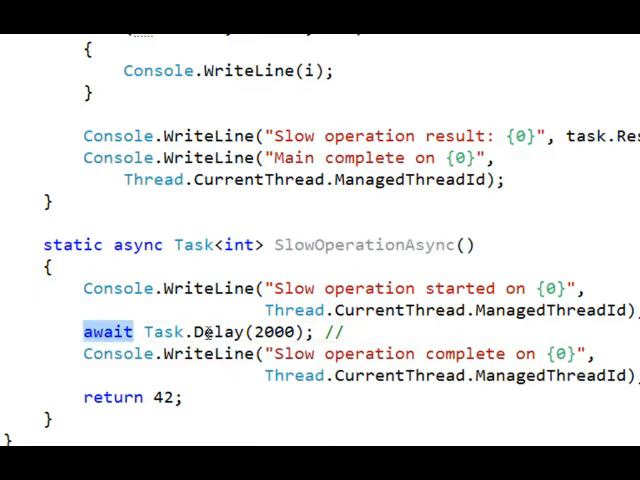
{"action": "left_click", "coordinate": [405, 331]}
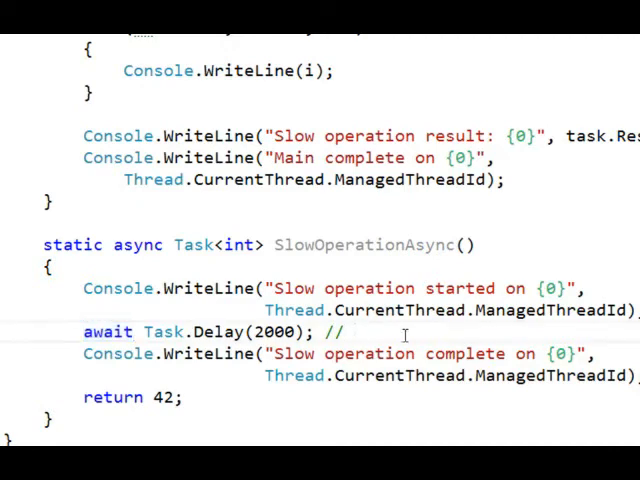
{"action": "key", "text": "BackSpace"}
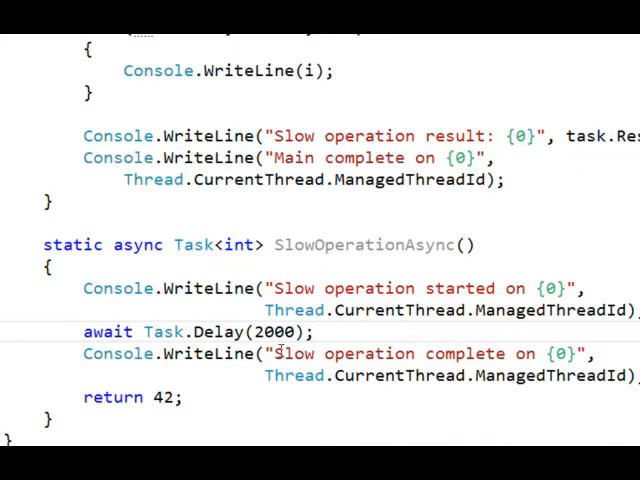
{"action": "double_click", "coordinate": [220, 331]}
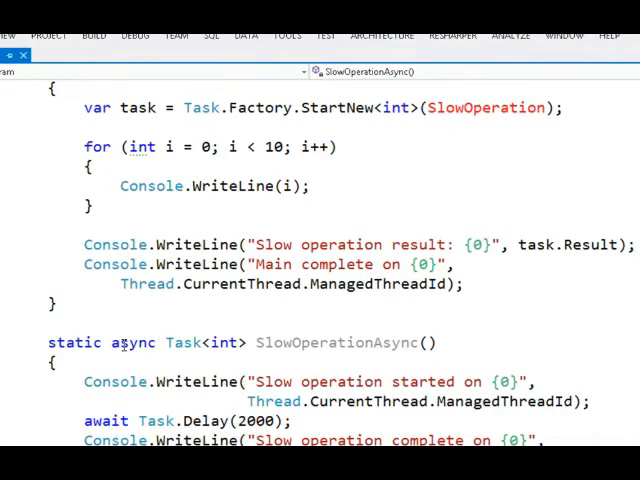
{"action": "mouse_move", "coordinate": [192, 107]}
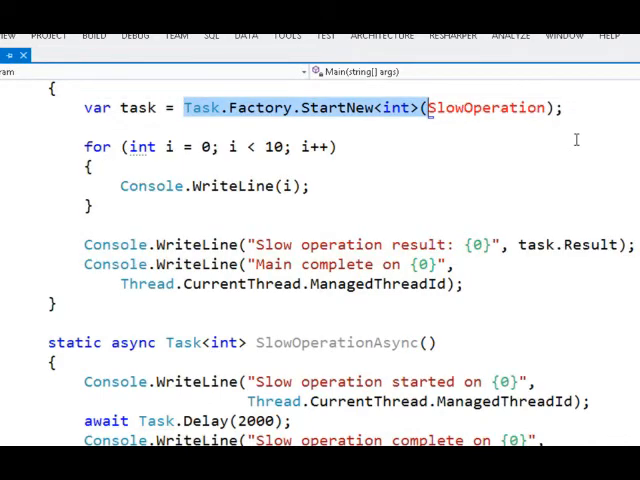
- Call SlowOperationAsync() directly in Main, then type and remove a task.Wait() line
{"action": "type", "text": "SlowOperation();"}
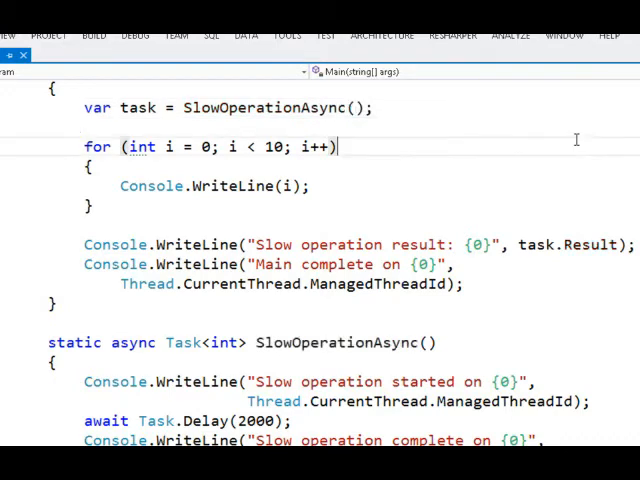
{"action": "double_click", "coordinate": [580, 244]}
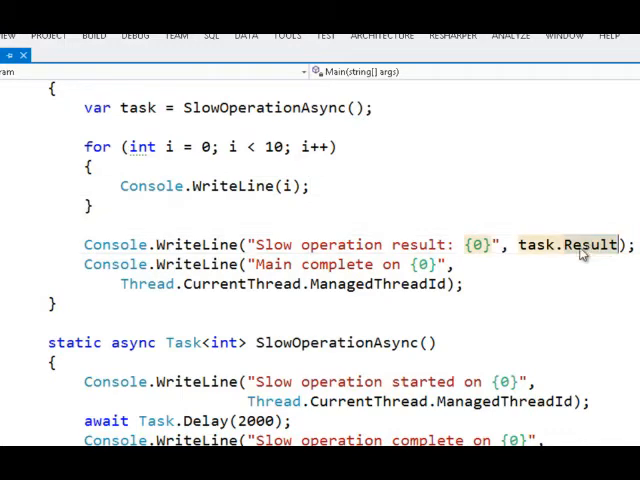
{"action": "type", "text": "t"}
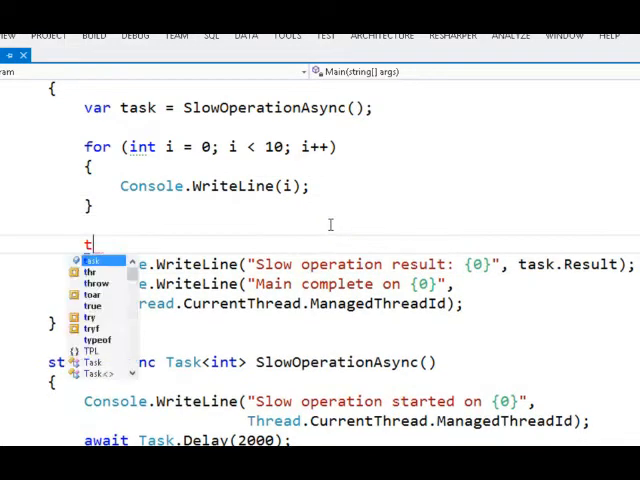
{"action": "type", "text": "ask.W"}
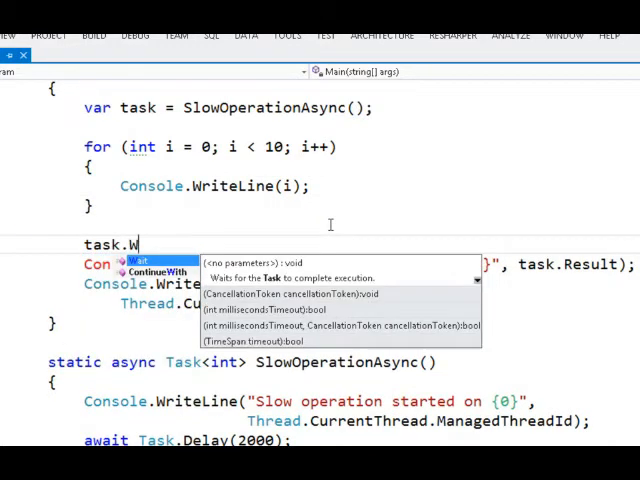
{"action": "type", "text": "ait();"}
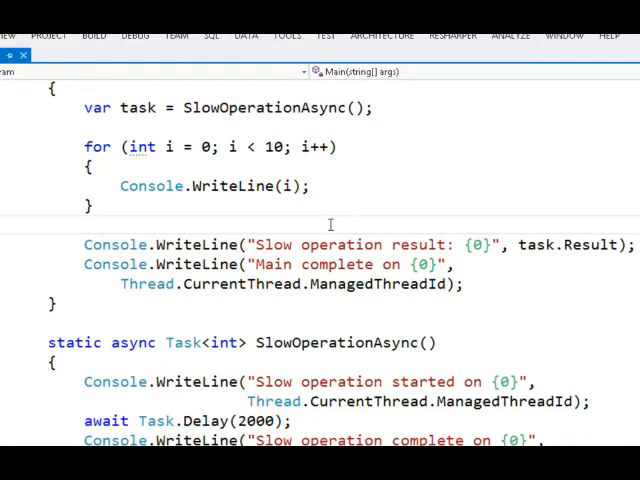
{"action": "double_click", "coordinate": [263, 108]}
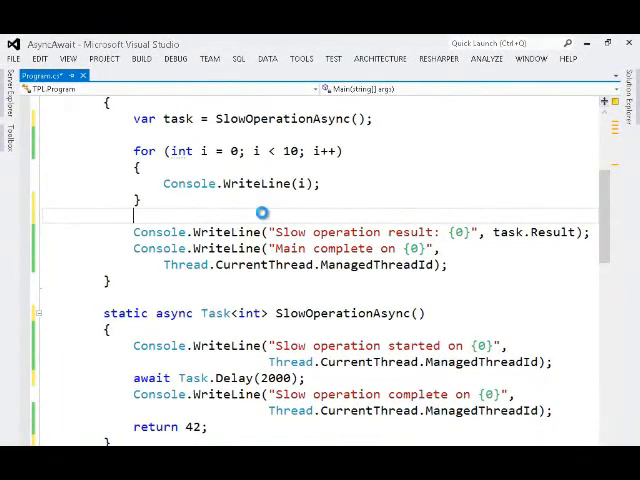
{"action": "key", "text": "F5"}
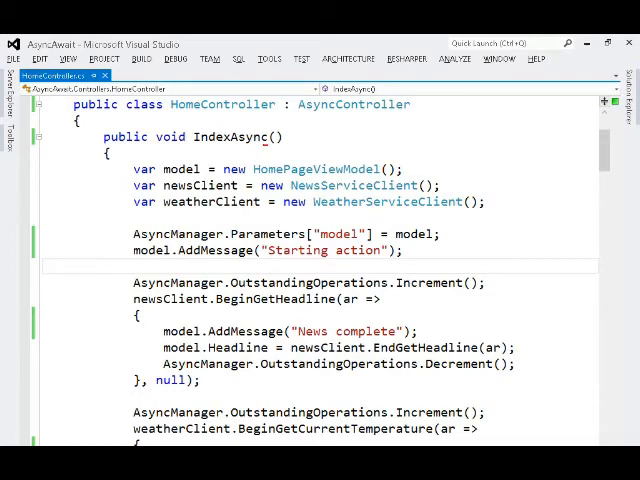
{"action": "double_click", "coordinate": [353, 105]}
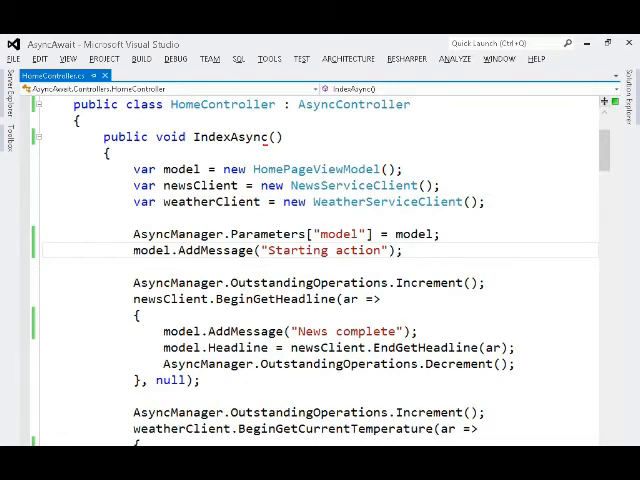
{"action": "scroll", "scroll_direction": "down", "scroll_amount": 3}
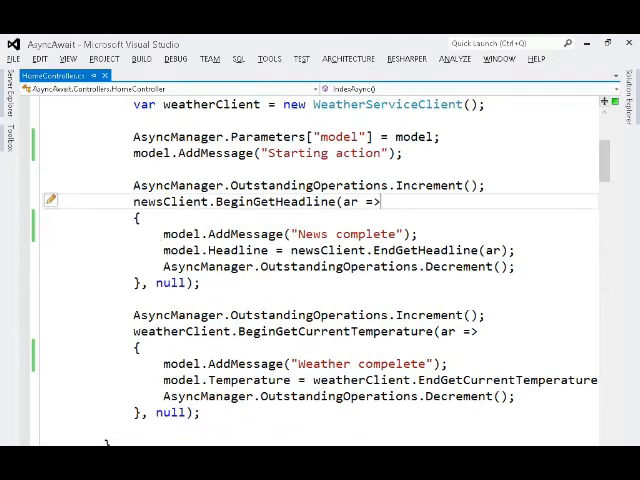
{"action": "scroll", "scroll_direction": "down", "scroll_amount": 3}
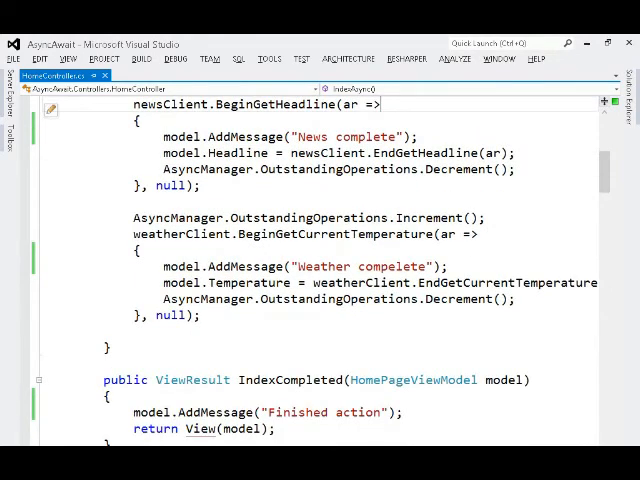
{"action": "double_click", "coordinate": [408, 380]}
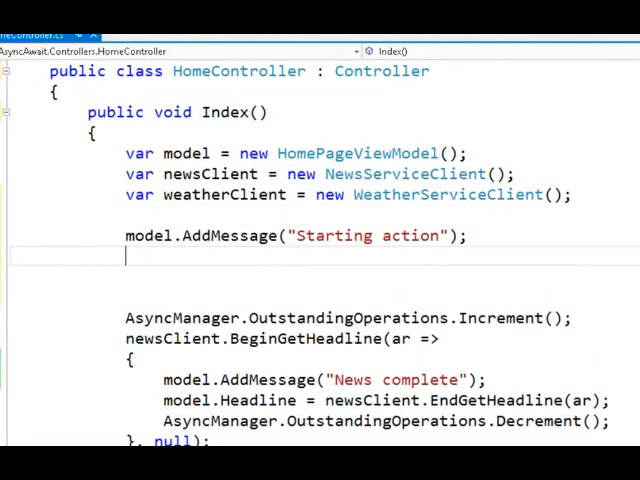
- Set model.Headline = newsClient.GetHeadline() and model.Temperature from weatherClient.GetCurrentTemperature()
{"action": "type", "text": "model."}
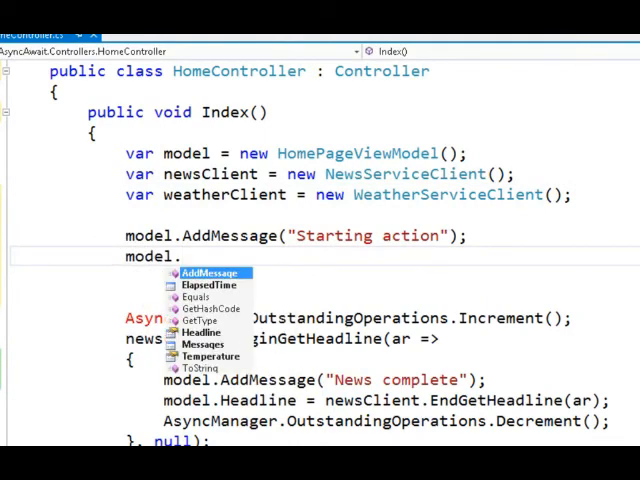
{"action": "type", "text": "Headline"}
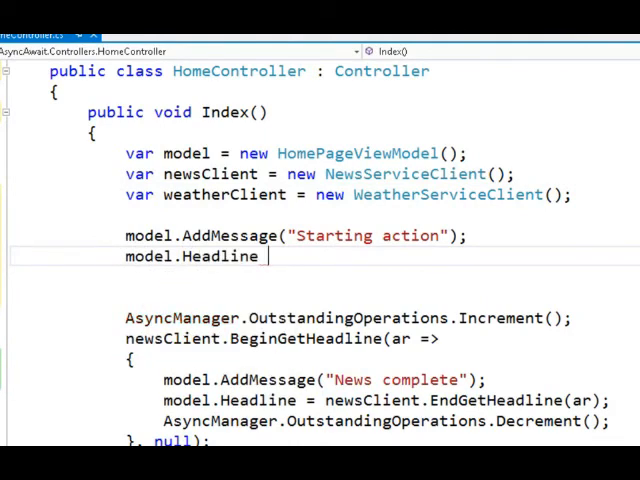
{"action": "type", "text": "= new"}
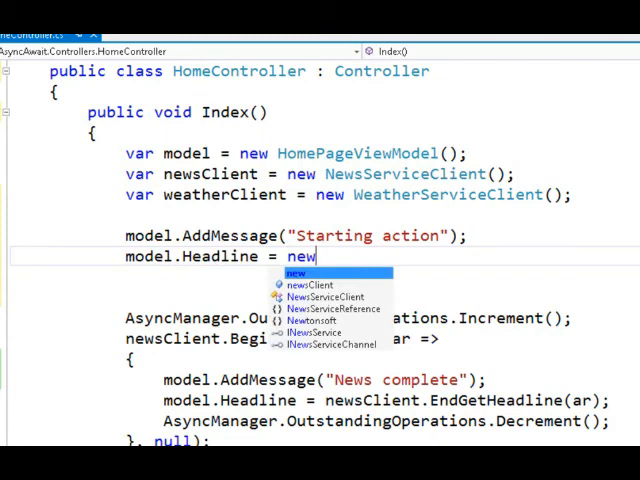
{"action": "type", "text": "newsClient.GetHeadline();"}
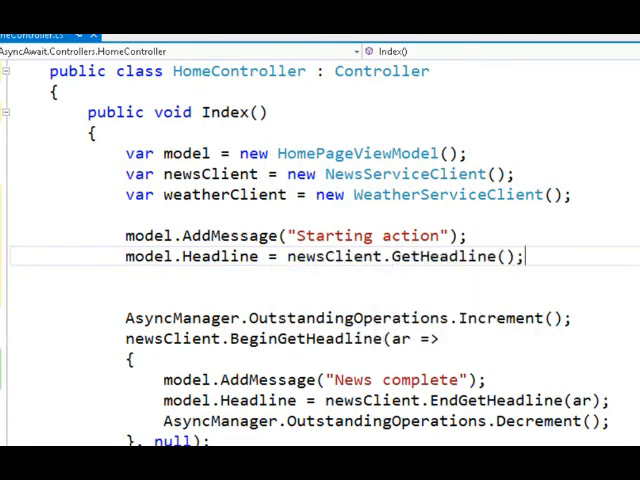
{"action": "type", "text": "model."}
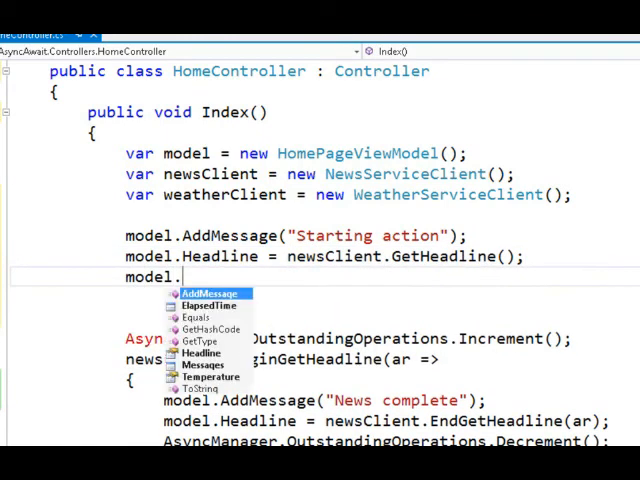
{"action": "type", "text": "T"}
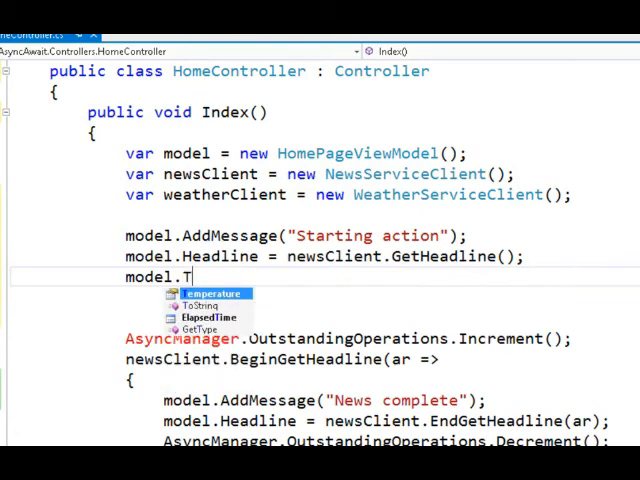
{"action": "type", "text": "emperature = weatherClient.GetCurrentTemperature();"}
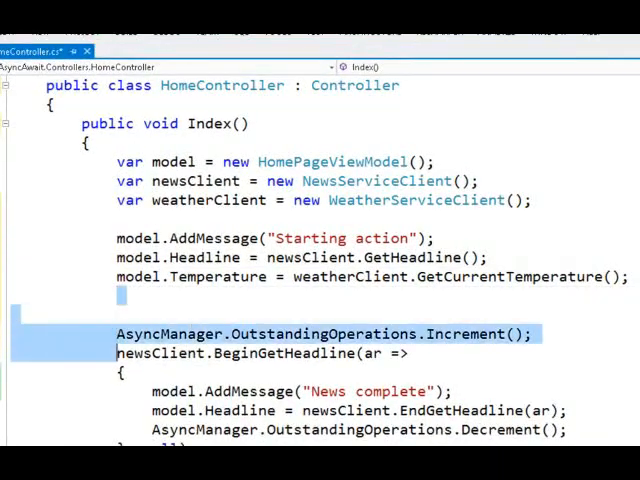
- Change Index's return type from void to ActionResult below the remaining Finished action code
{"action": "scroll", "scroll_direction": "down", "scroll_amount": 3}
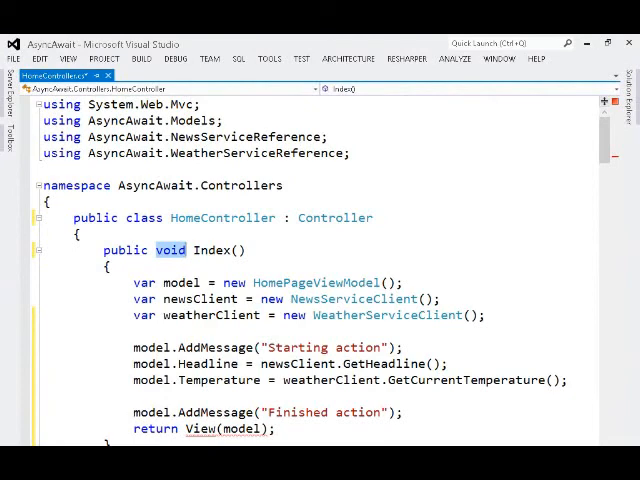
{"action": "type", "text": "ACtionResul"}
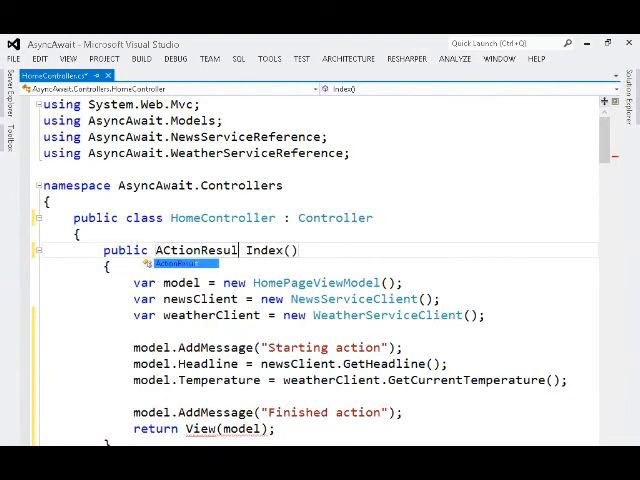
{"action": "type", "text": "t"}
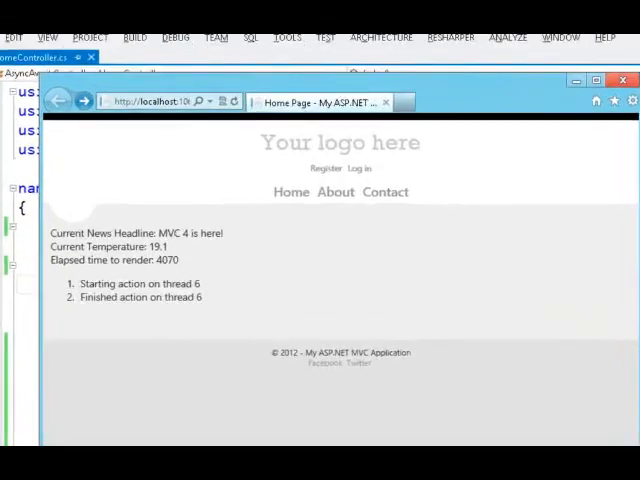
- Close Internet Explorer after viewing headline, 19.1 temperature and 4070 render time
{"action": "left_click", "coordinate": [608, 78]}
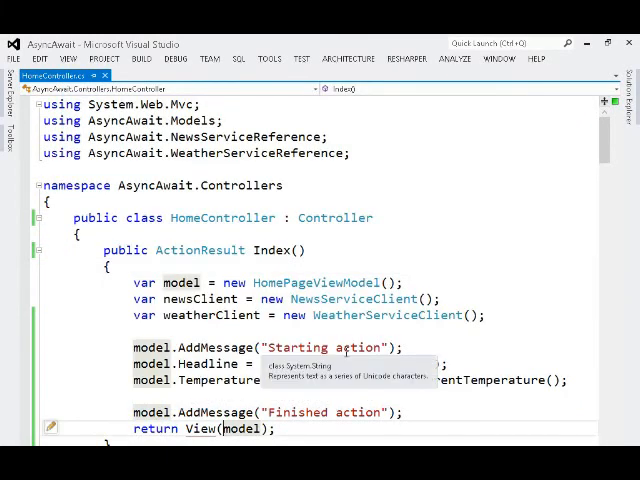
{"action": "double_click", "coordinate": [270, 250]}
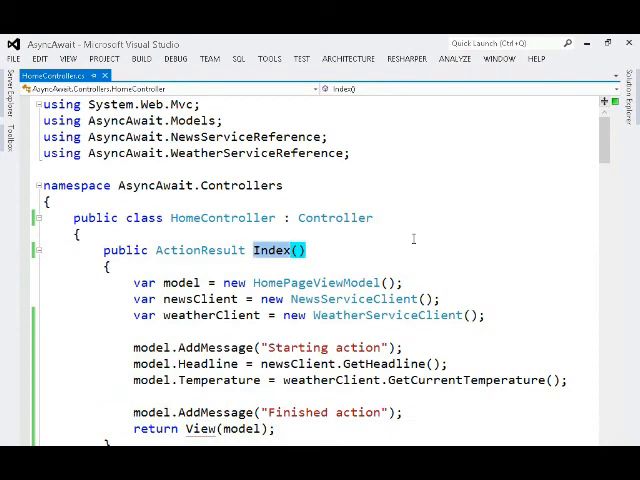
{"action": "double_click", "coordinate": [376, 363]}
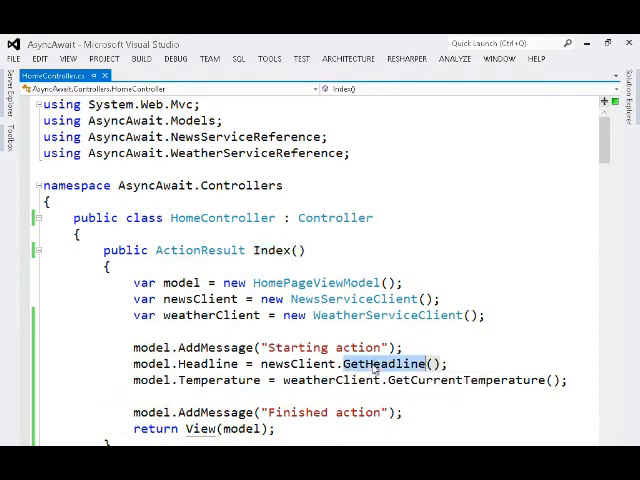